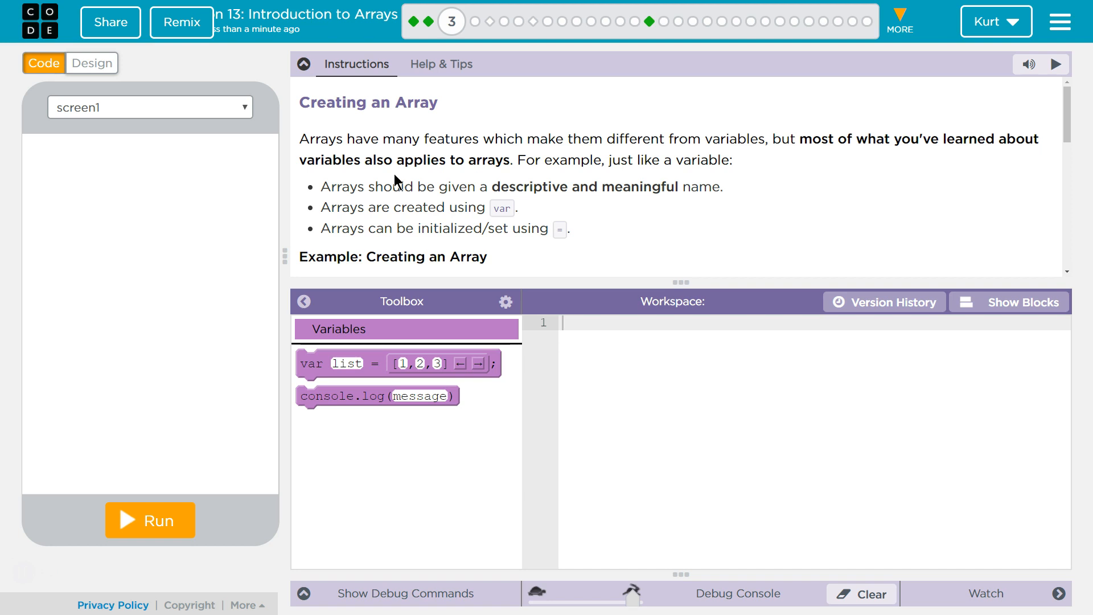
mouse_move(411, 174)
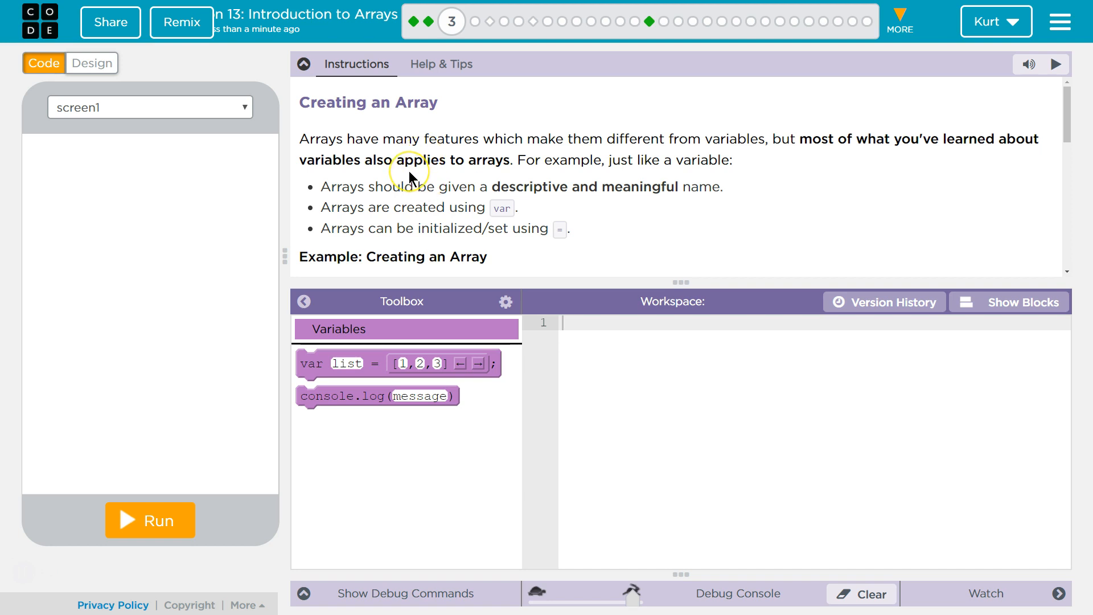
mouse_move(410, 178)
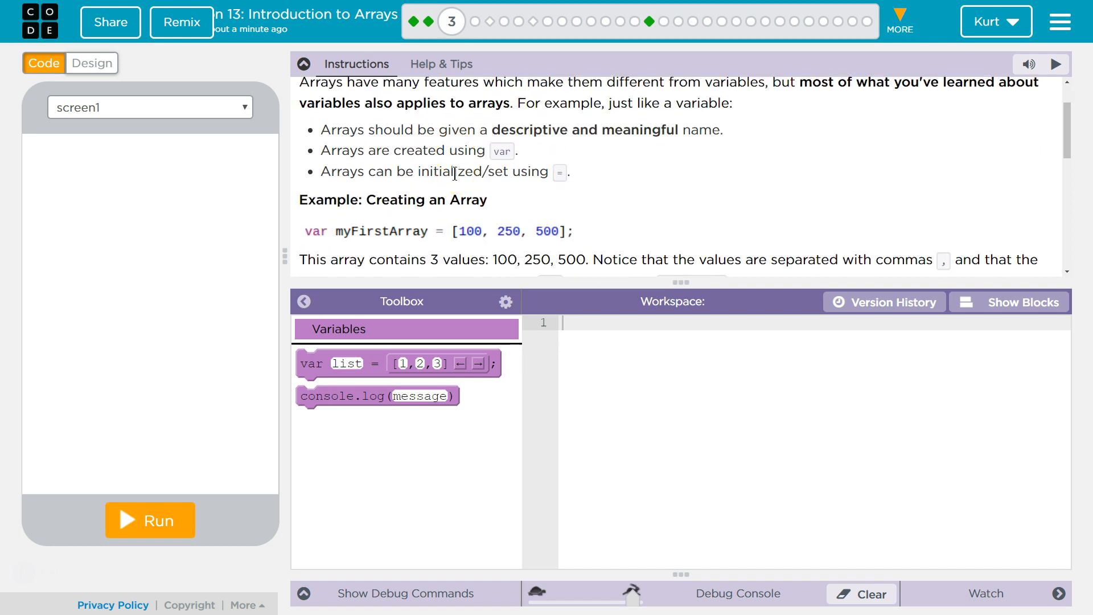
mouse_move(502, 161)
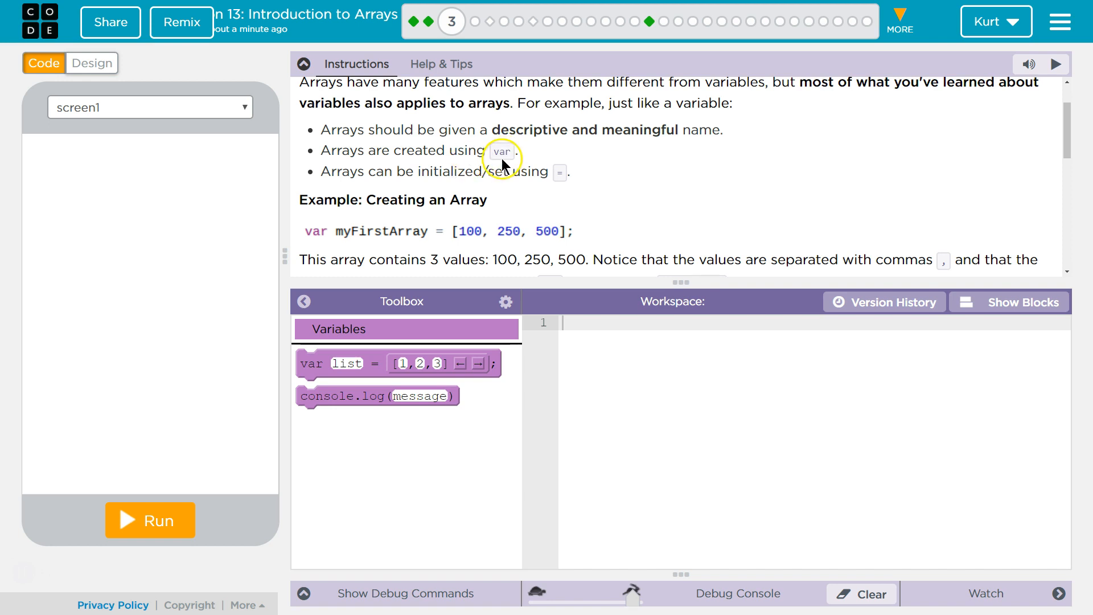
mouse_move(584, 173)
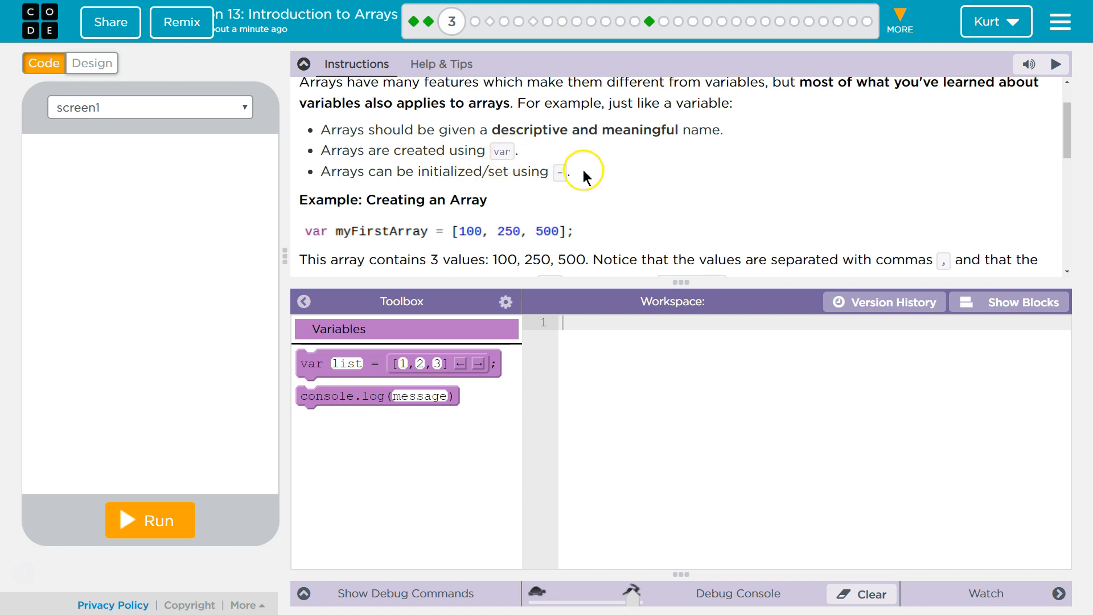
mouse_move(560, 174)
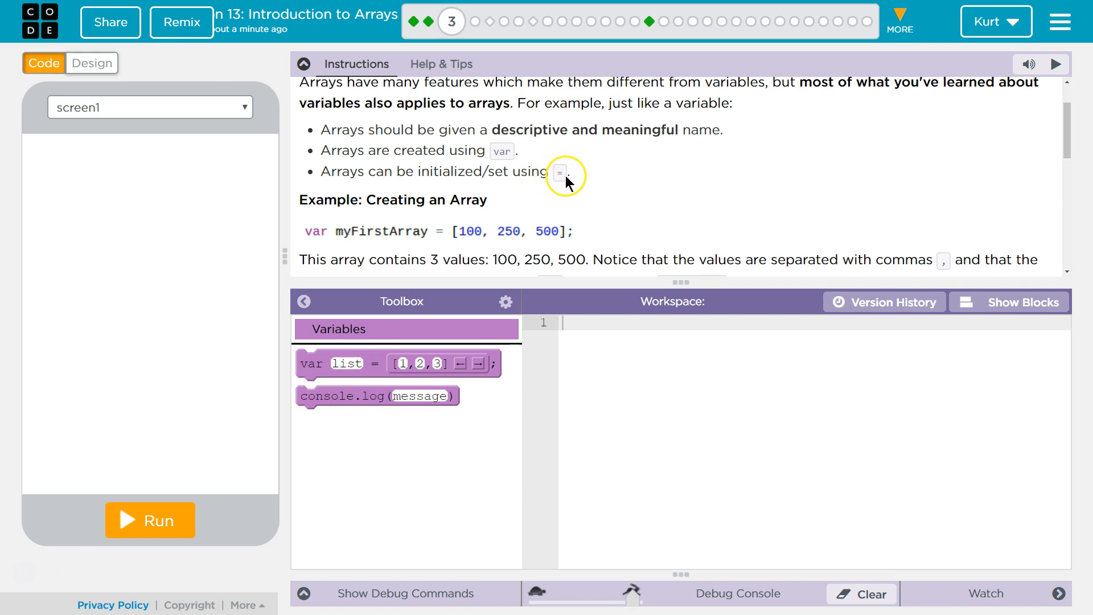
mouse_move(515, 190)
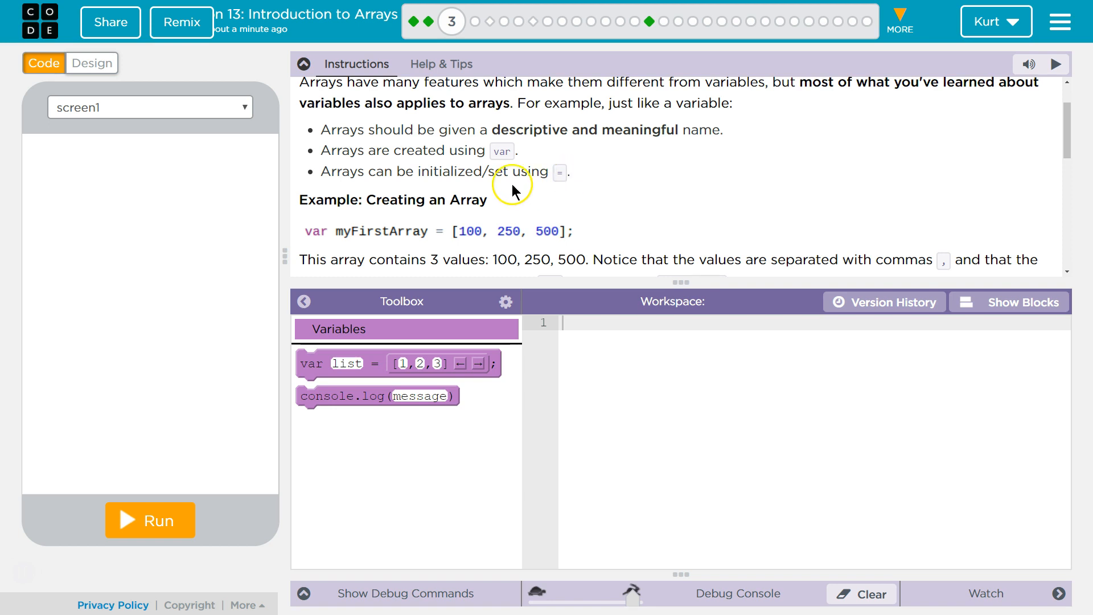
Begin line 1 by declaring the variable var listOfEvenNums
scroll("down", 3)
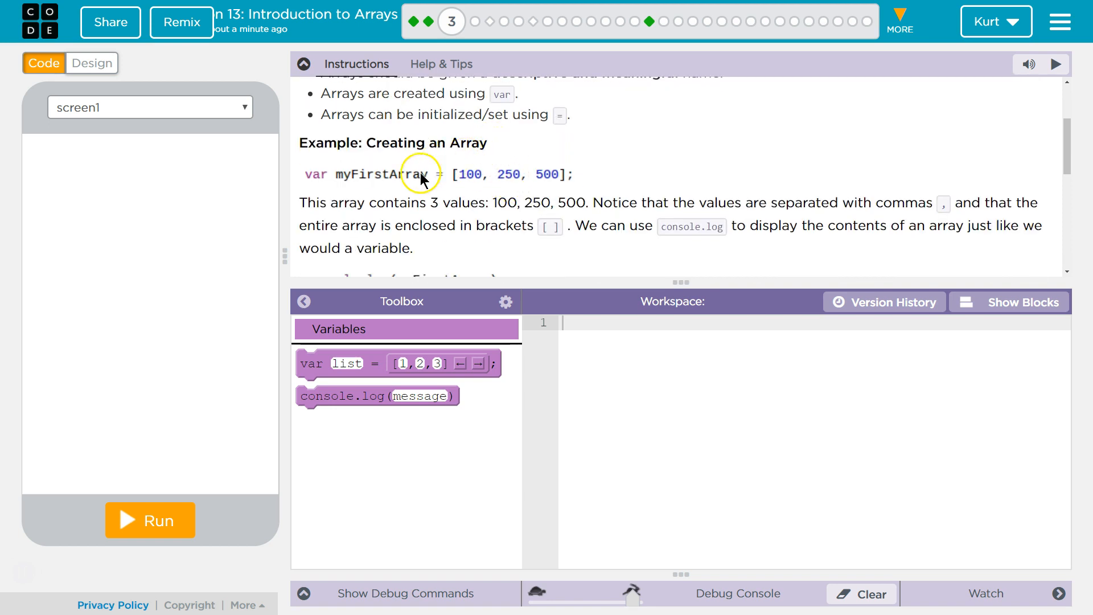
mouse_move(468, 173)
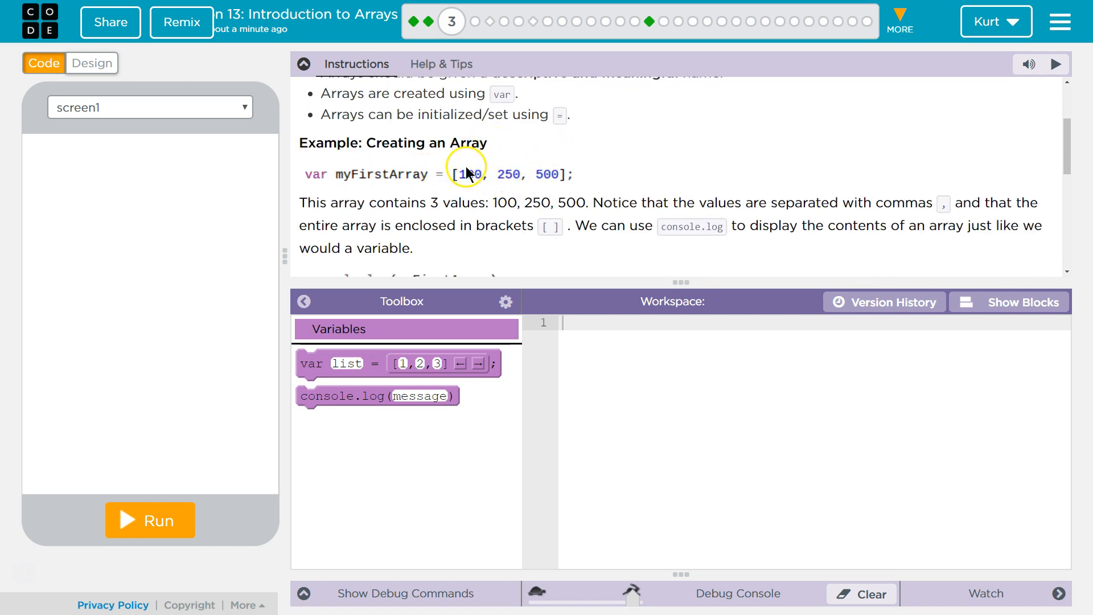
mouse_move(558, 180)
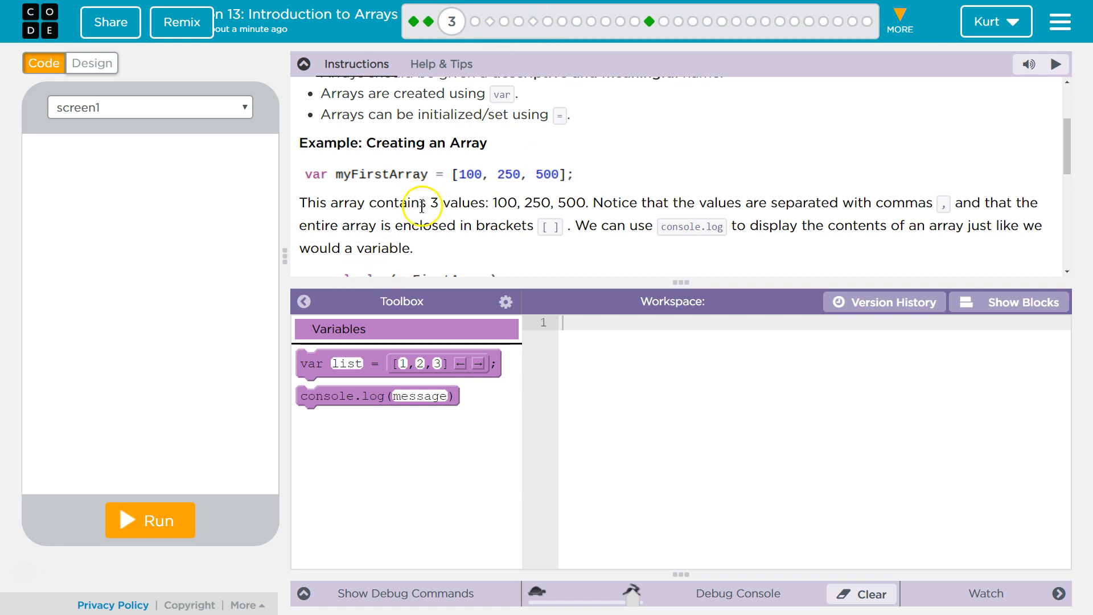
scroll("down", 3)
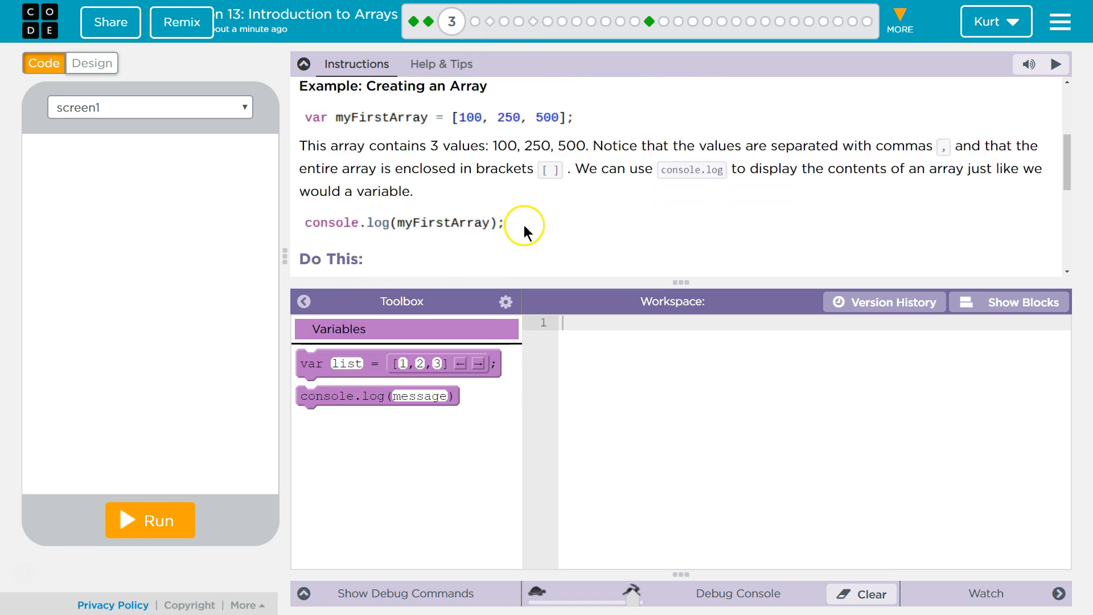
mouse_move(565, 202)
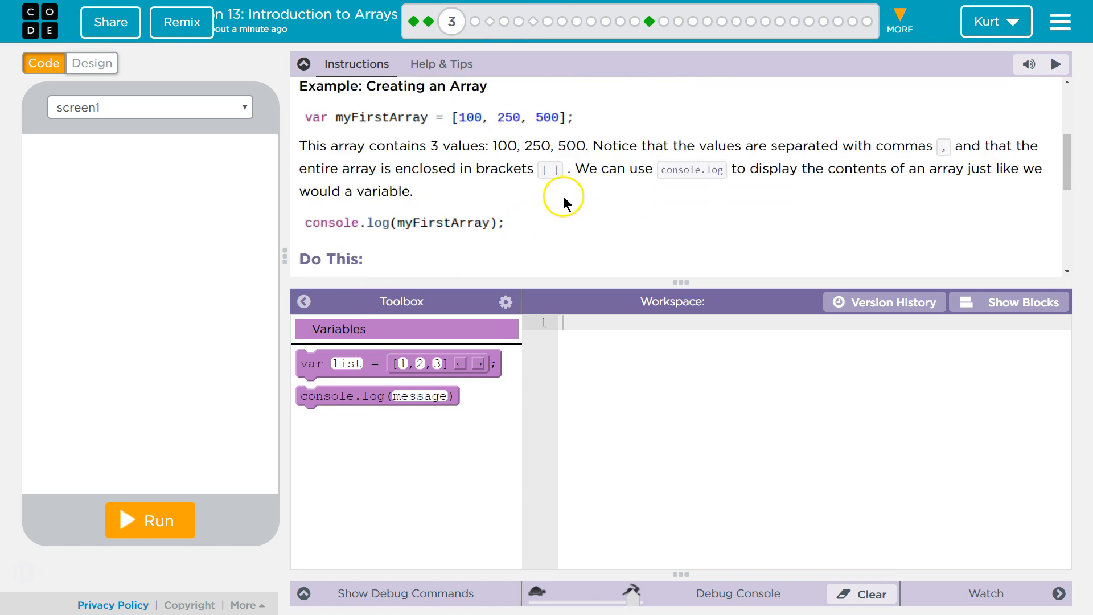
mouse_move(558, 212)
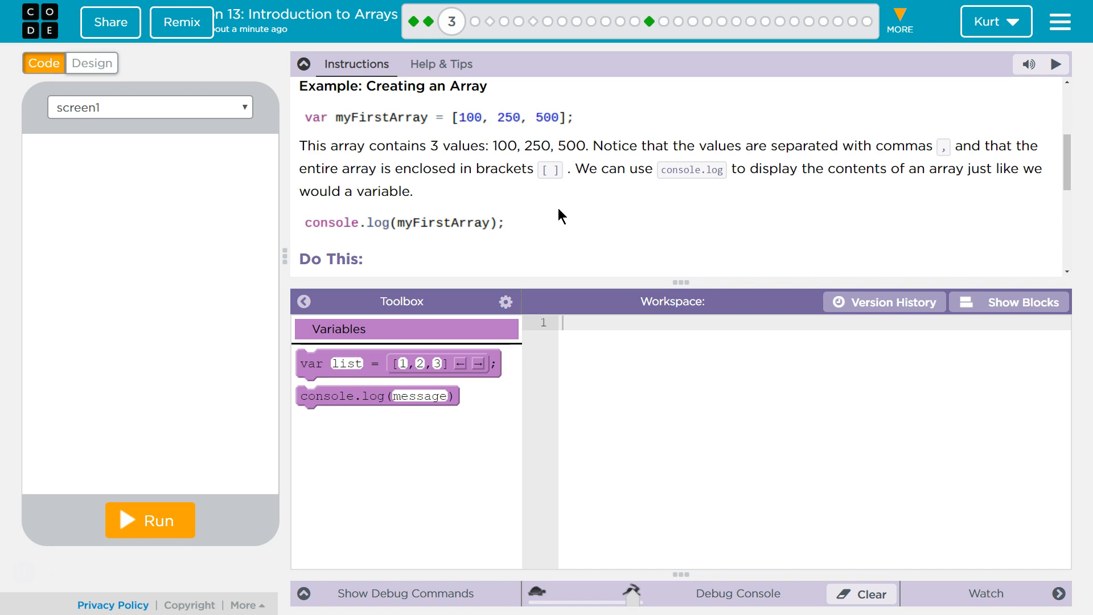
mouse_move(565, 213)
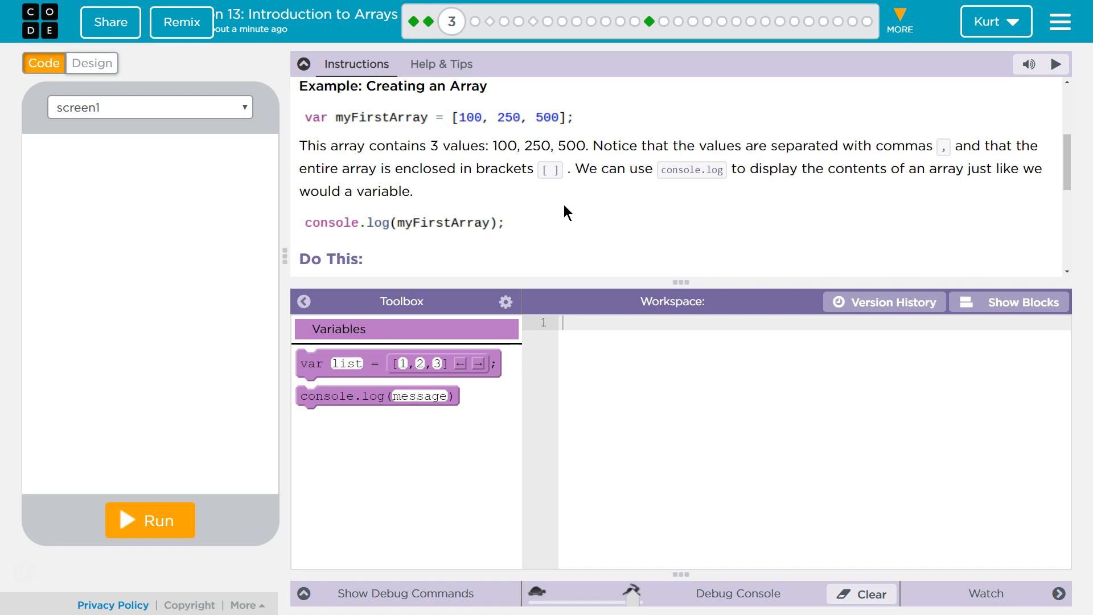
mouse_move(570, 211)
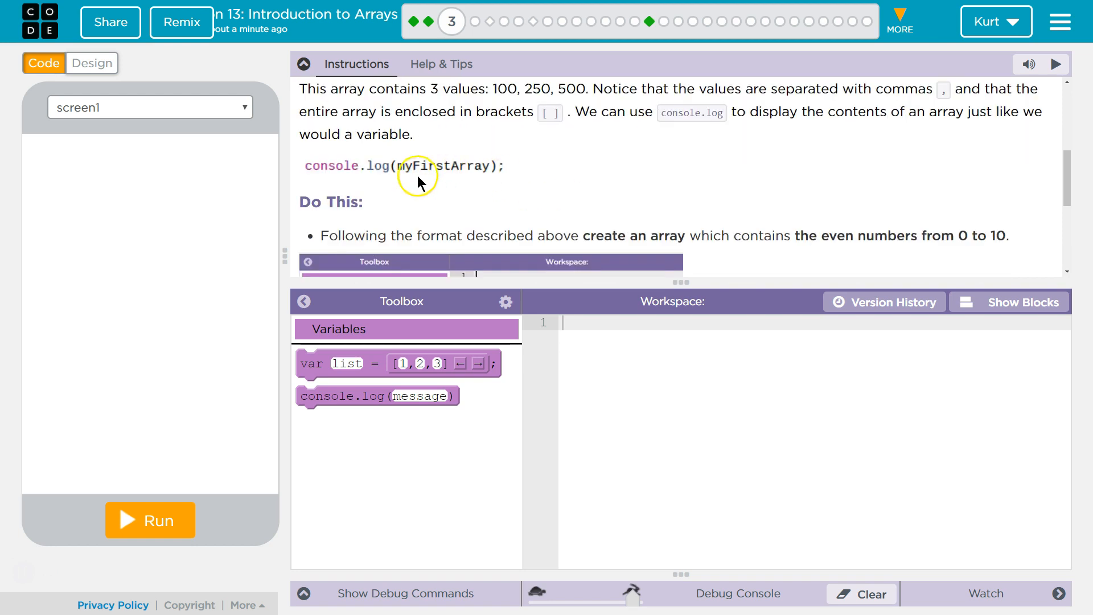
mouse_move(263, 172)
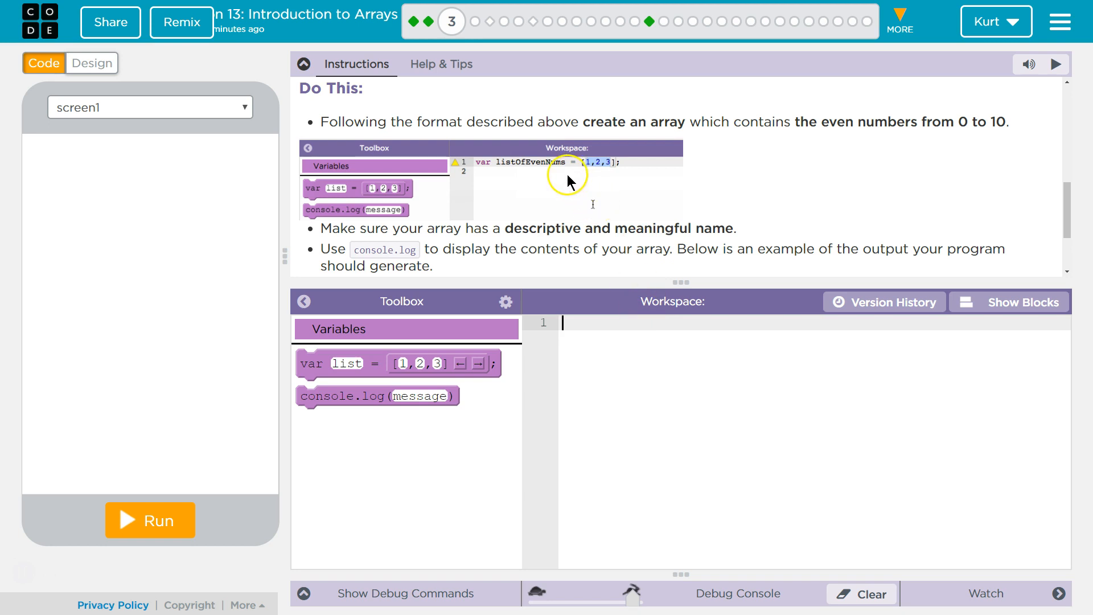
type("var")
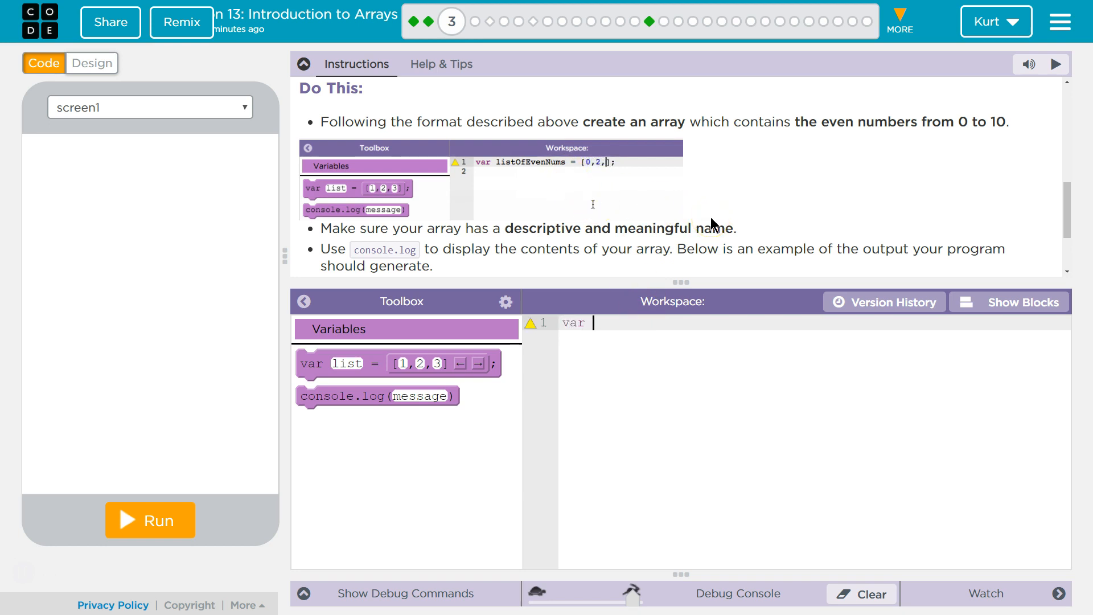
type("listOf")
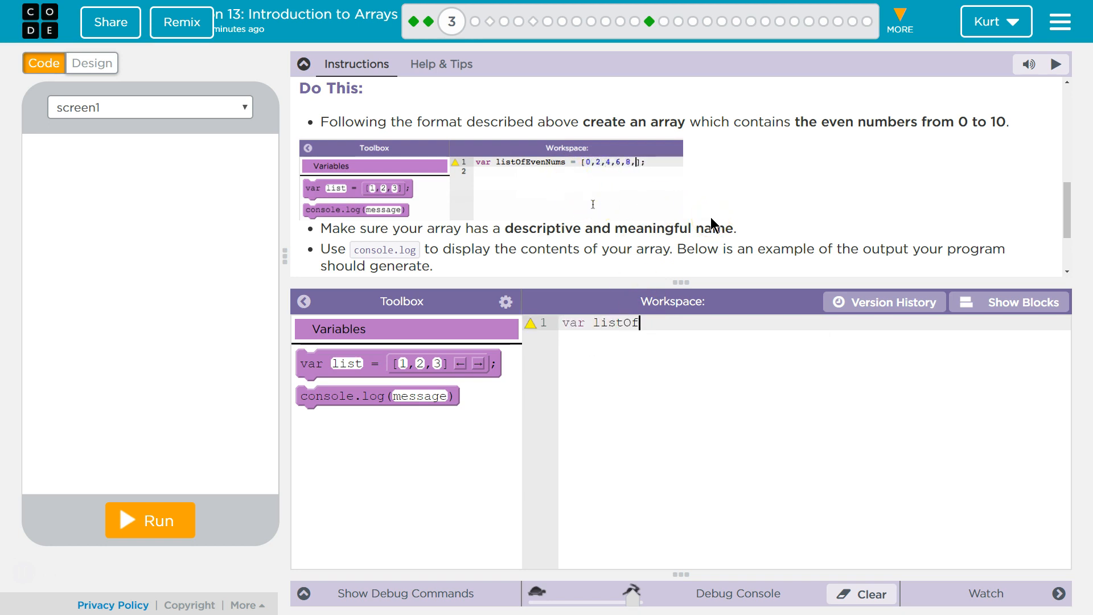
type("EvenNums =")
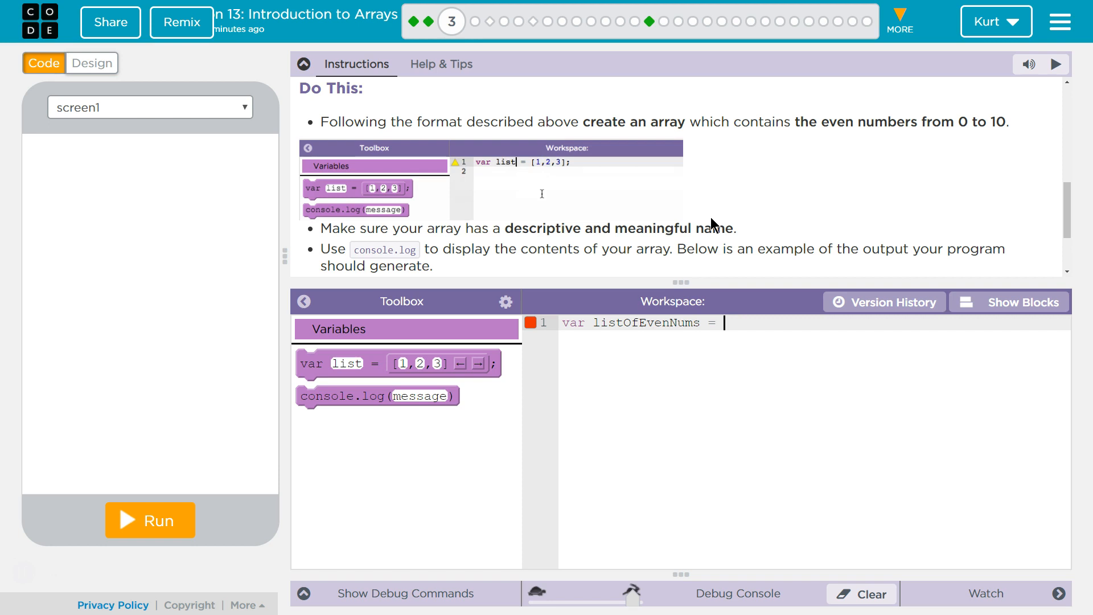
Assign the array [0, 2, 4, 6, 8, 10] and scroll the instructions to the expected output
type("[]")
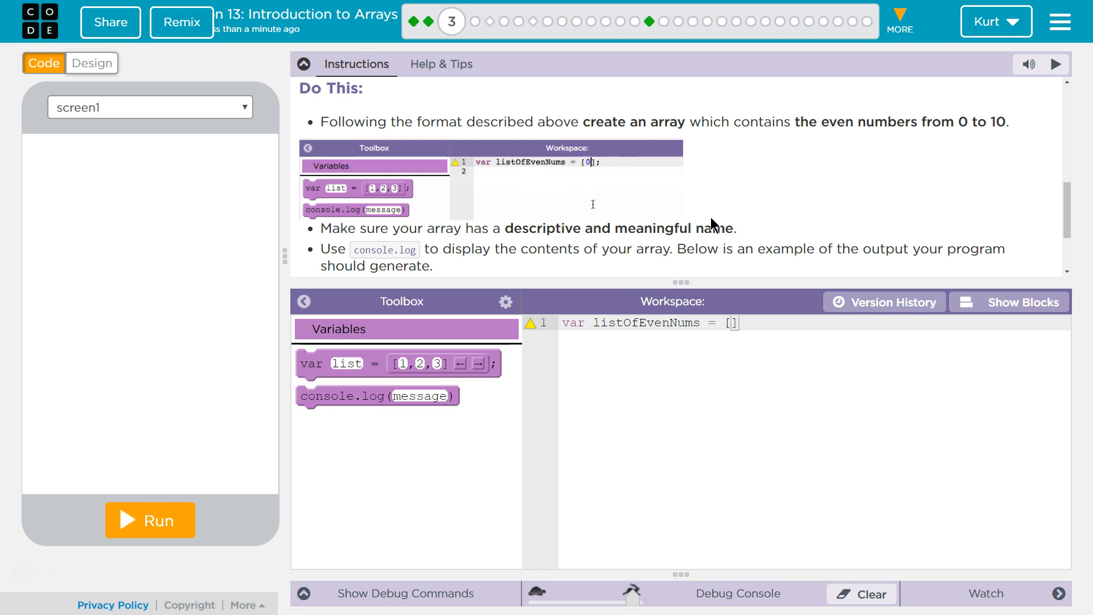
type(",2,4")
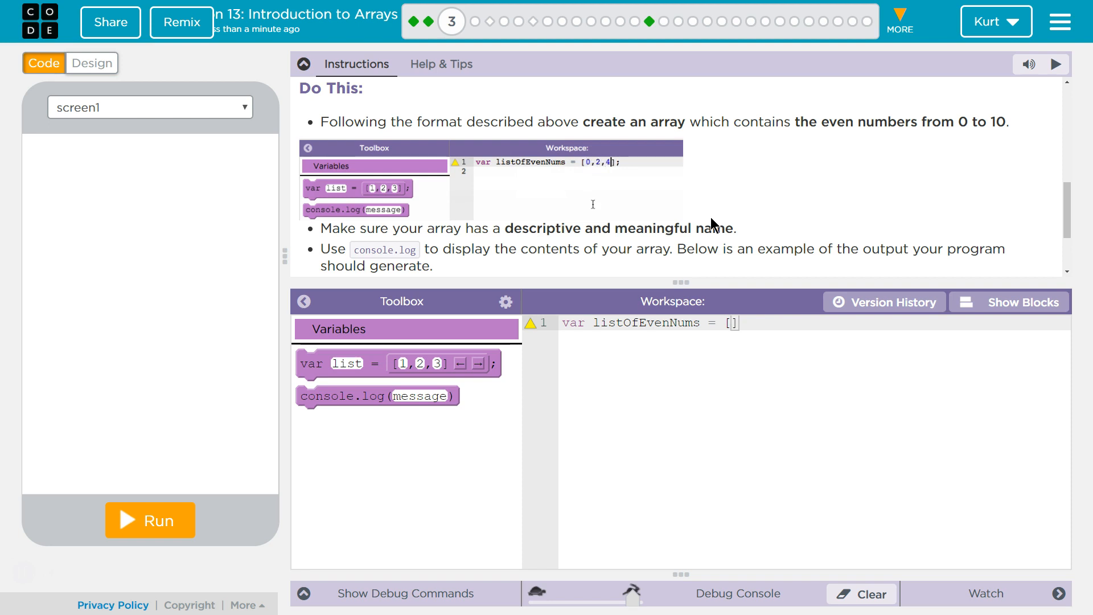
type("0,")
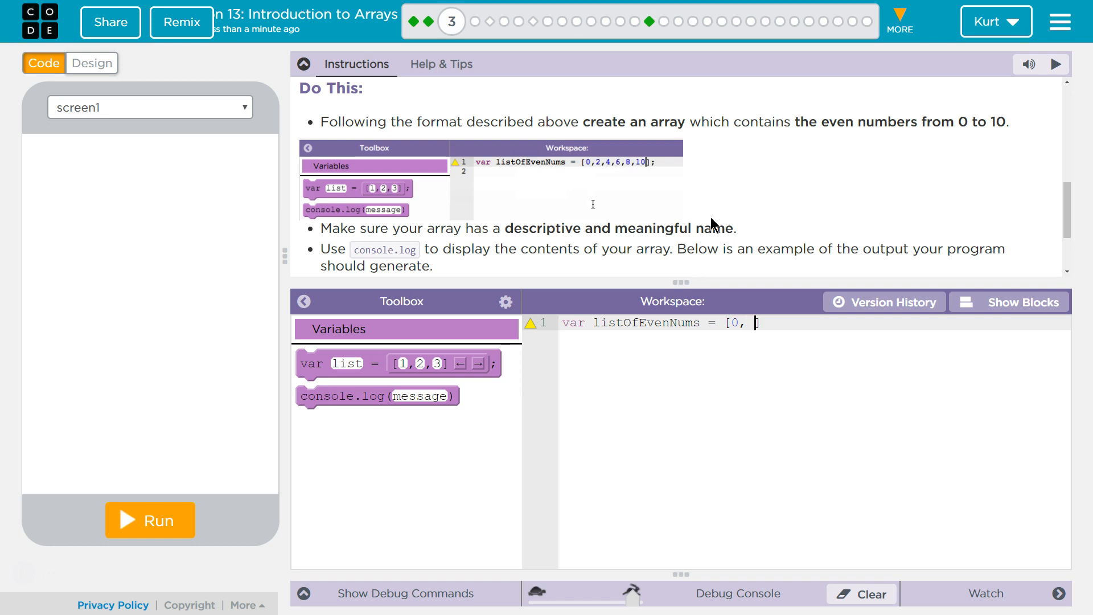
type("2,")
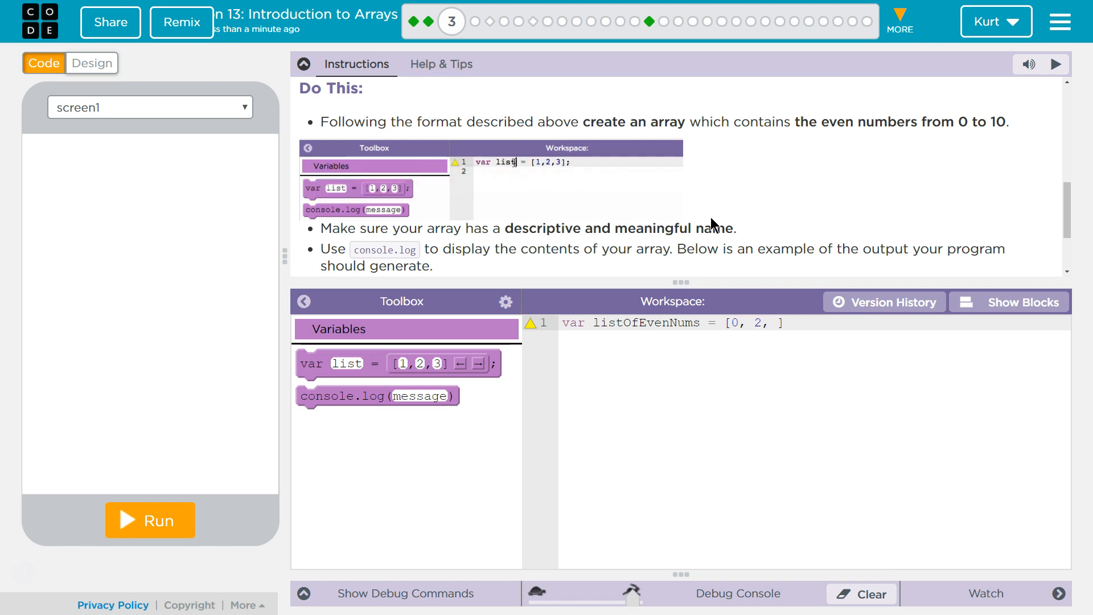
type("4,")
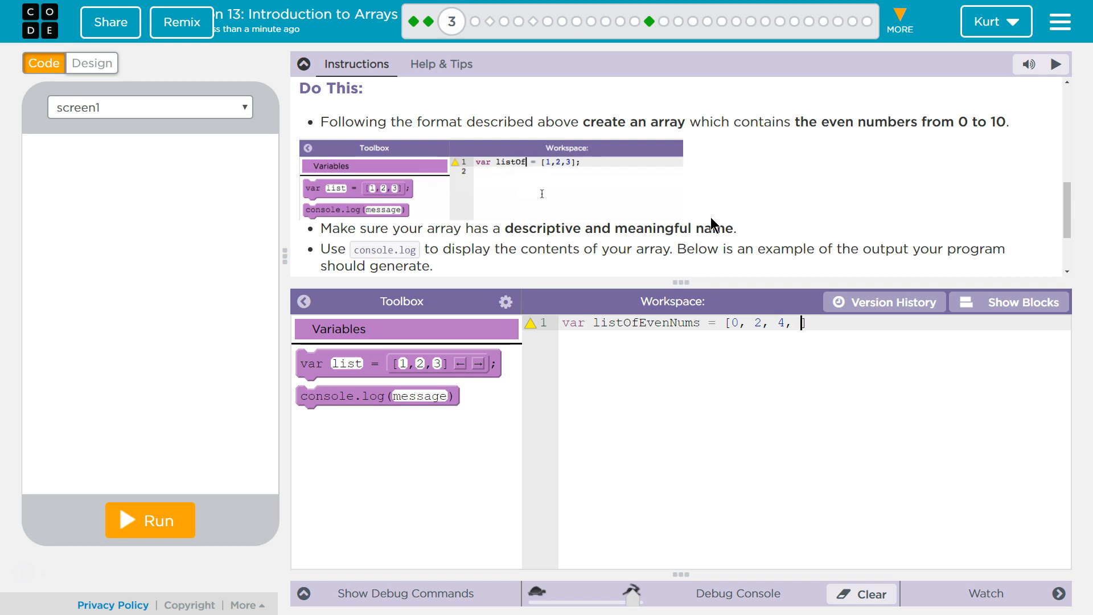
type("6, 8")
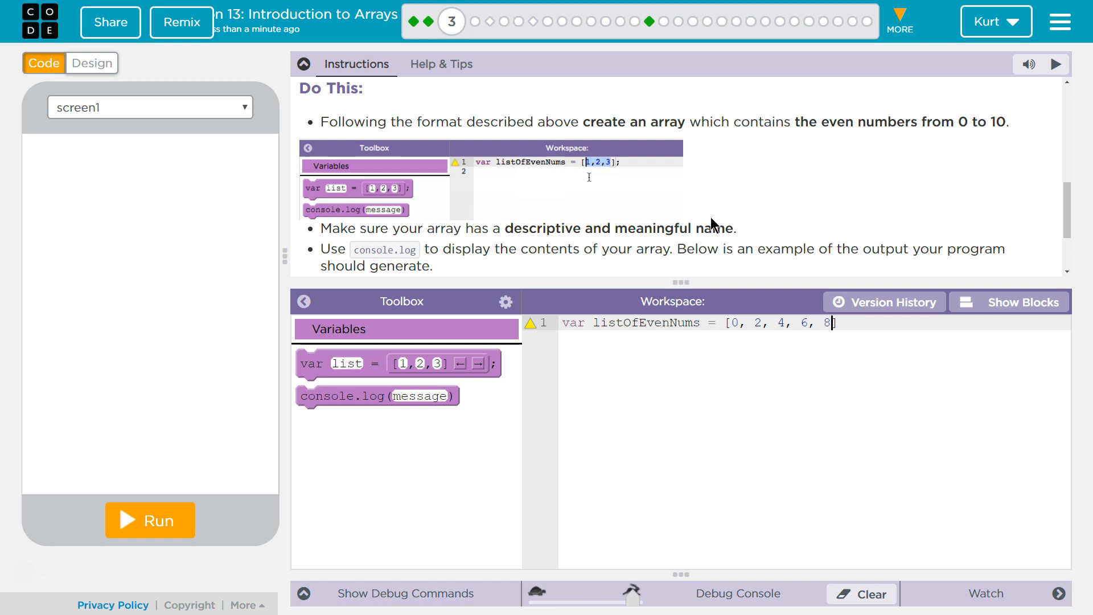
type(", 10")
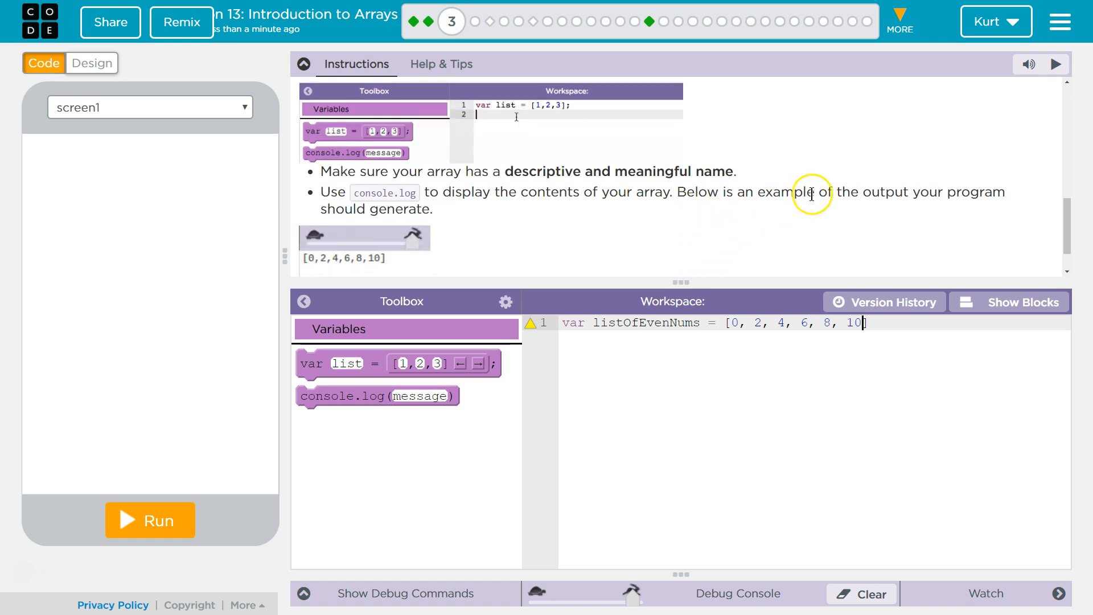
scroll("down", 3)
type(";")
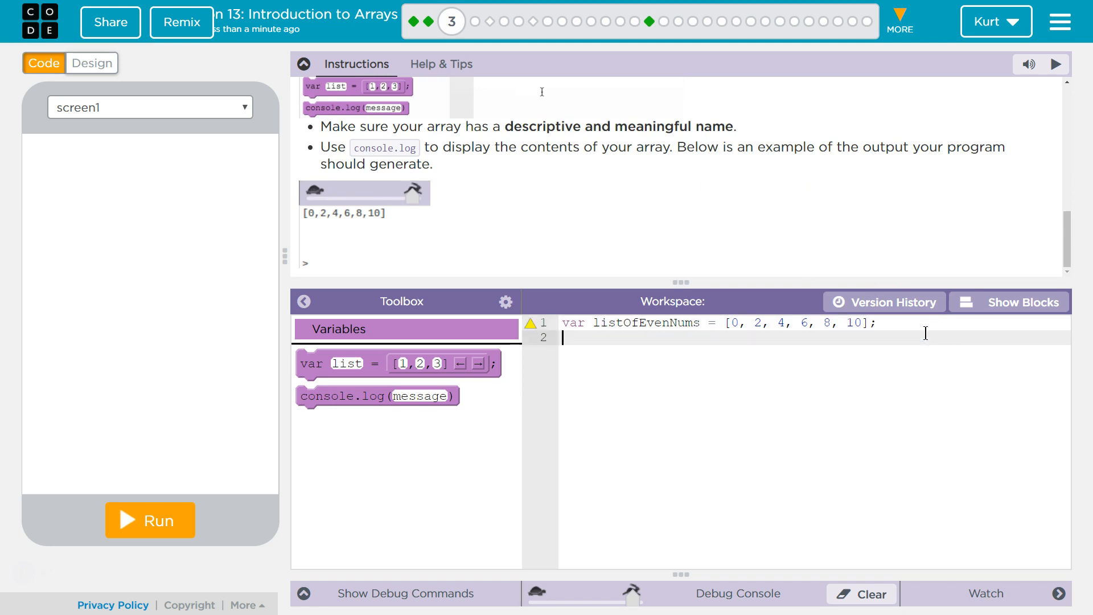
Add console.log(listOfEvenNums); on line 2 and run to print [0,2,4,6,8,10]
type("console")
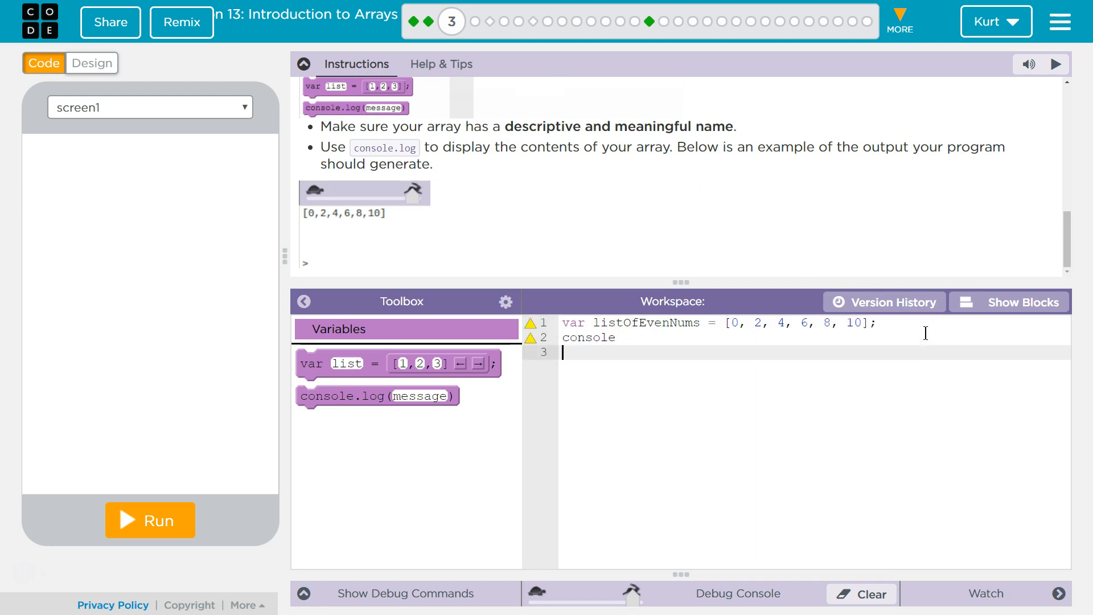
type(".log")
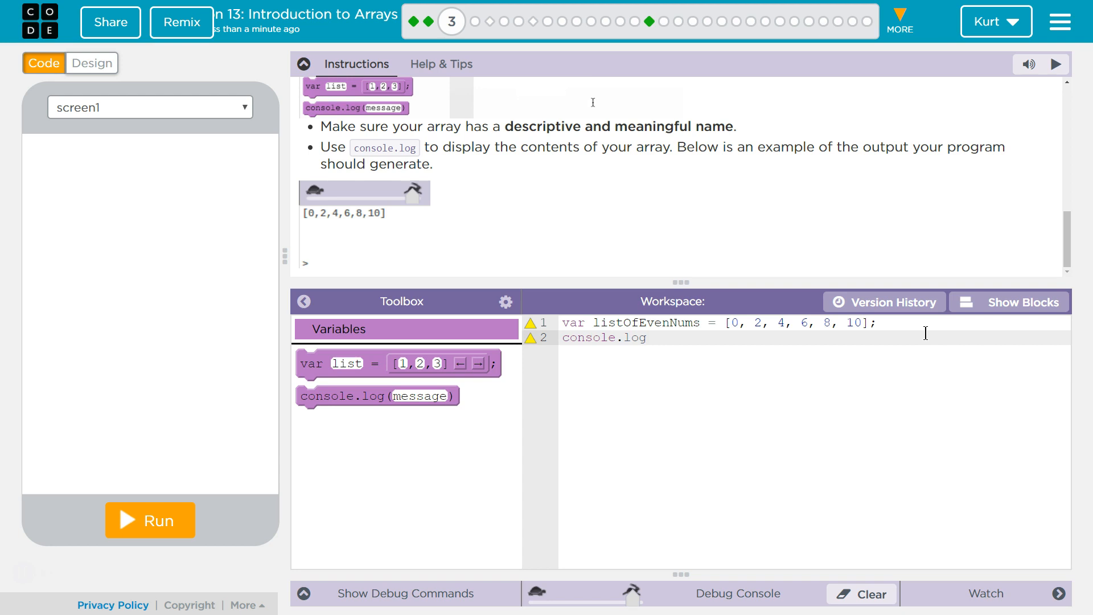
type("(l")
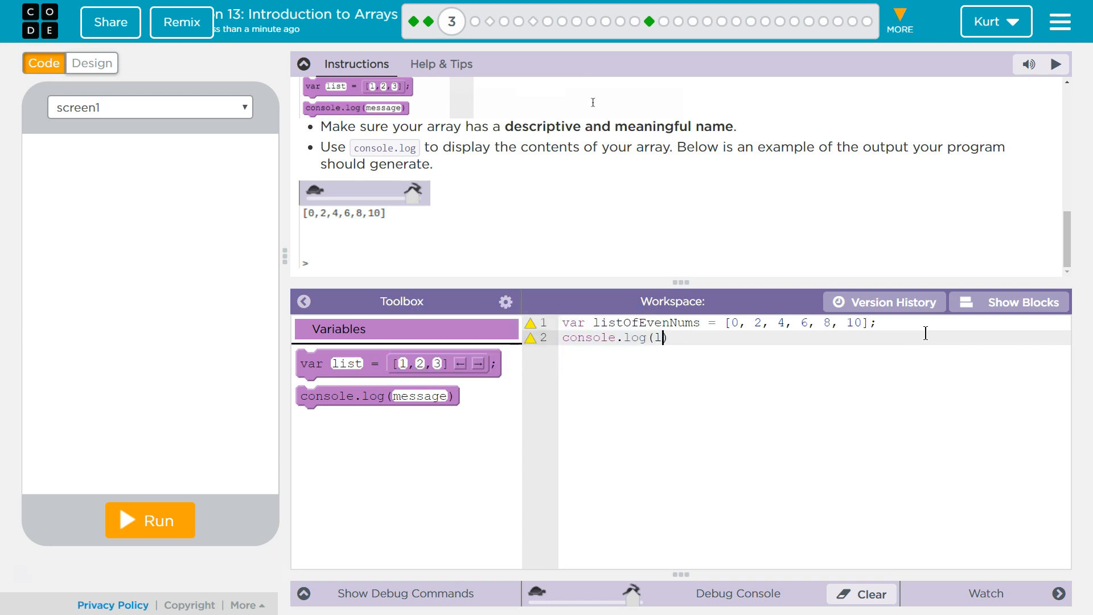
type("isto")
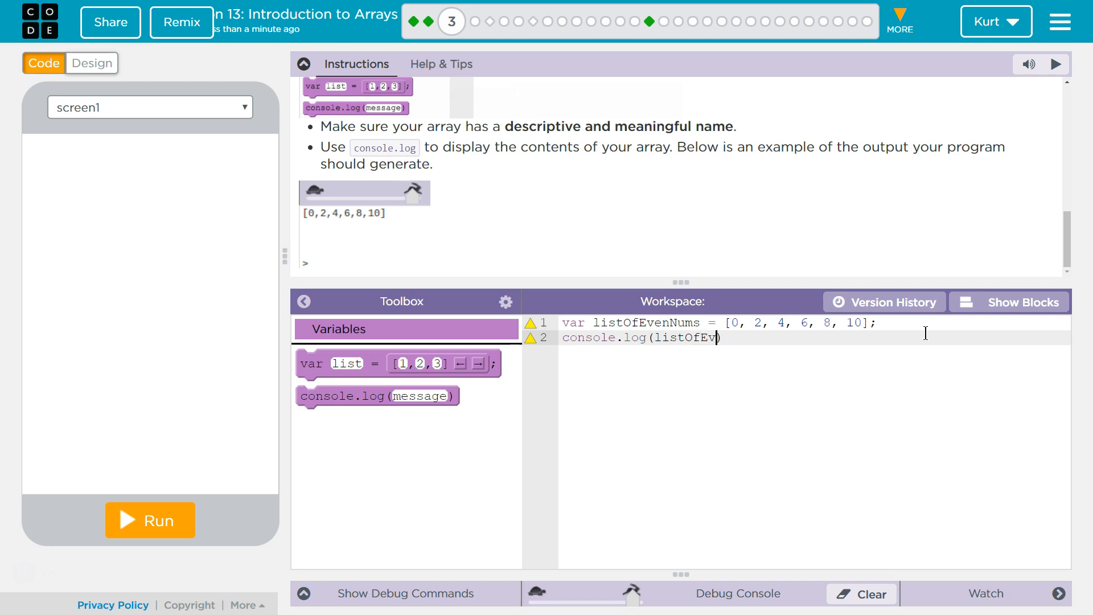
type("enNums)")
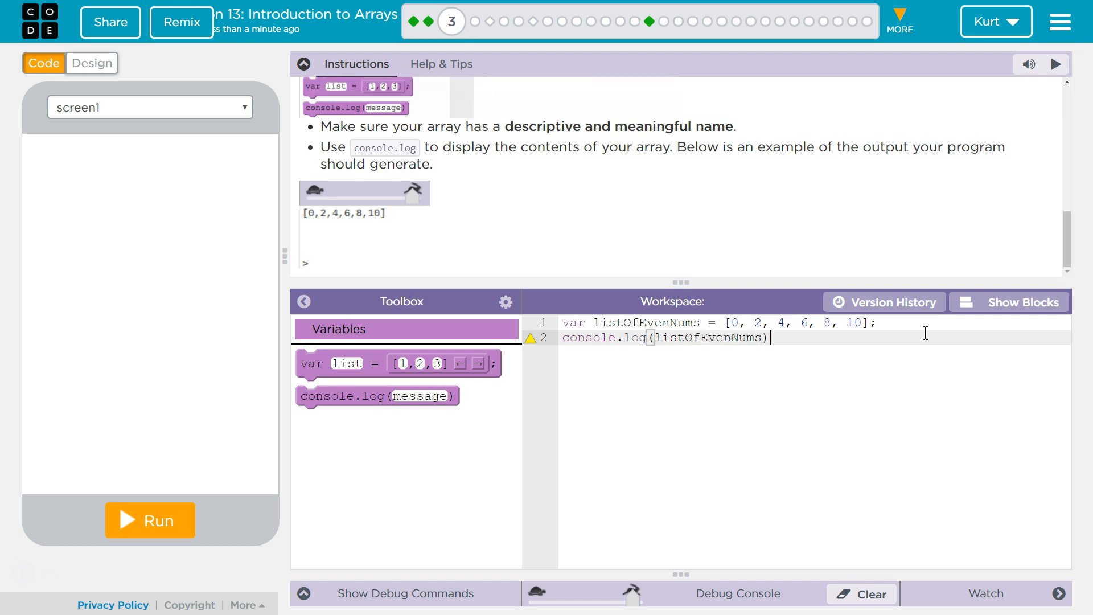
type(";")
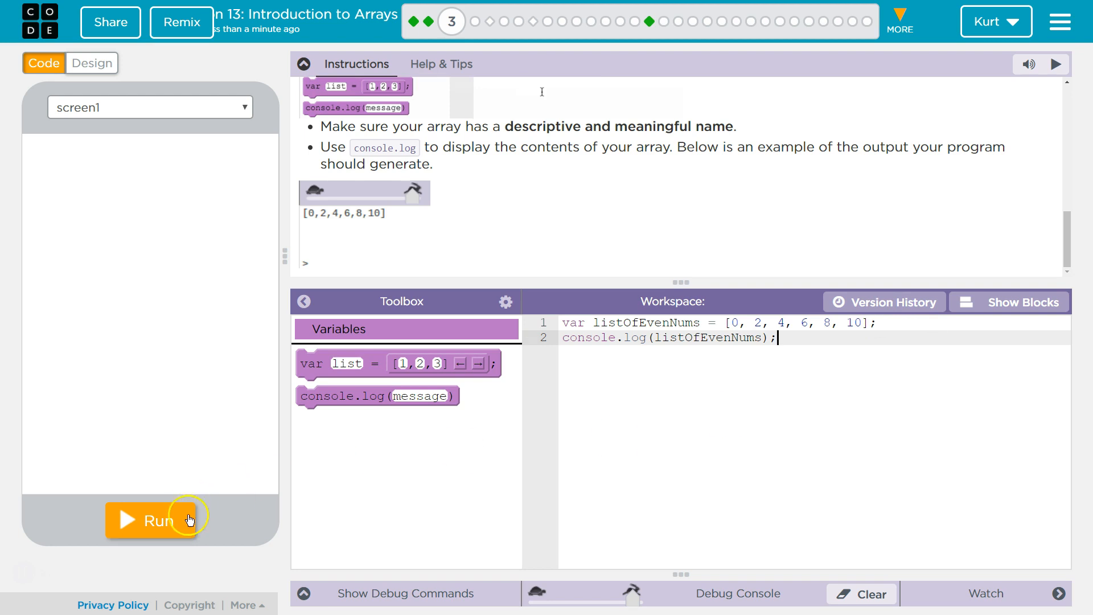
left_click(149, 520)
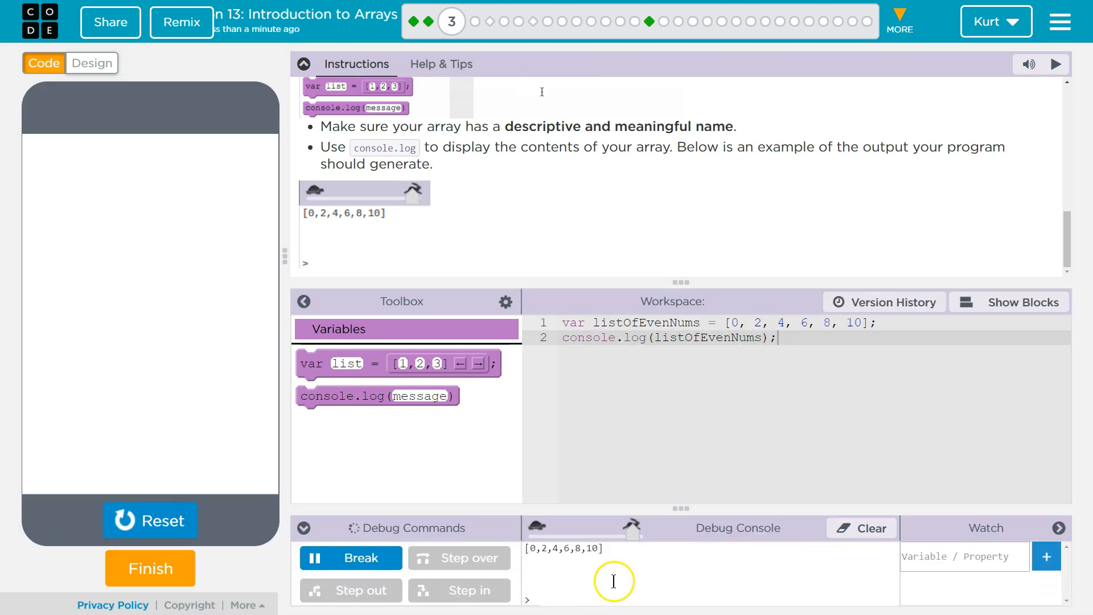